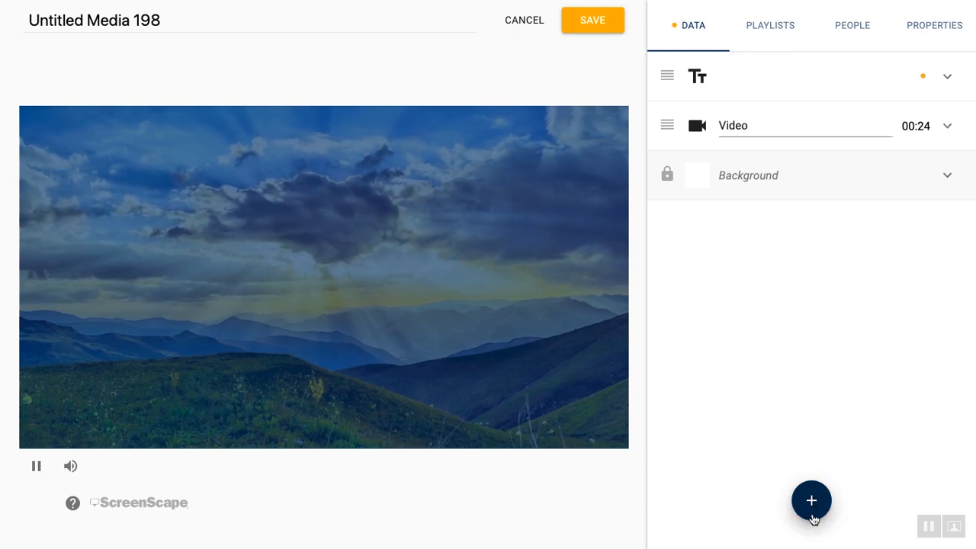
- Add a live Today's Date layer (May 8th 2019) over the mountain video
left_click(811, 501)
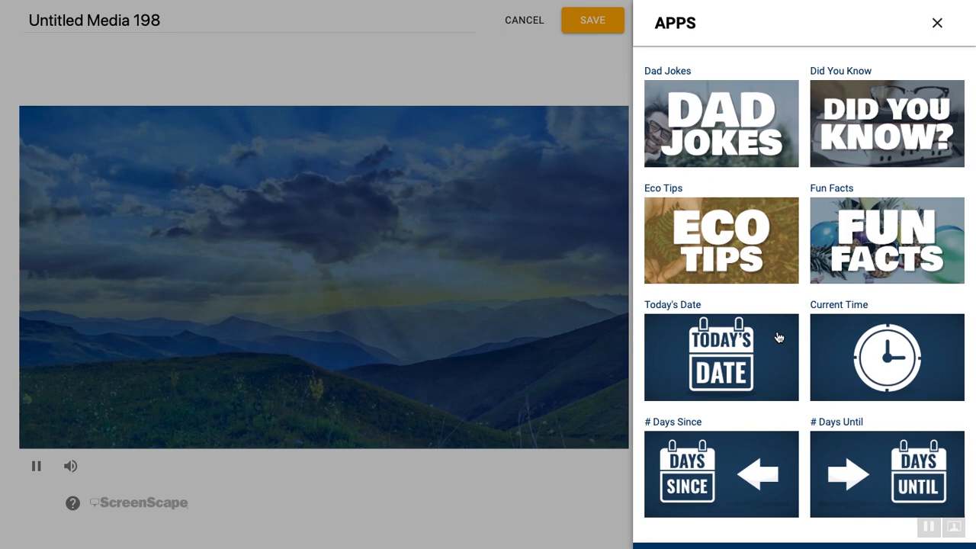
left_click(937, 23)
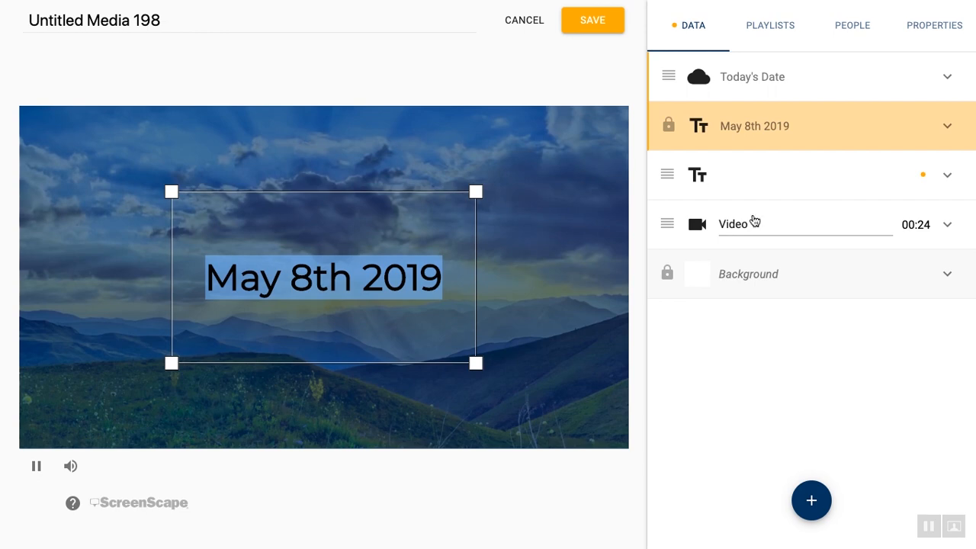
mouse_move(603, 280)
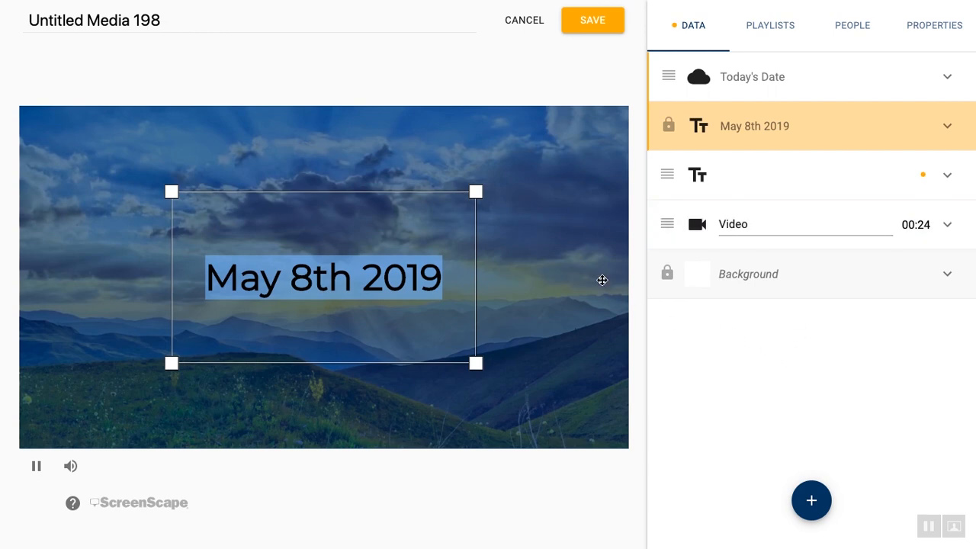
mouse_move(499, 197)
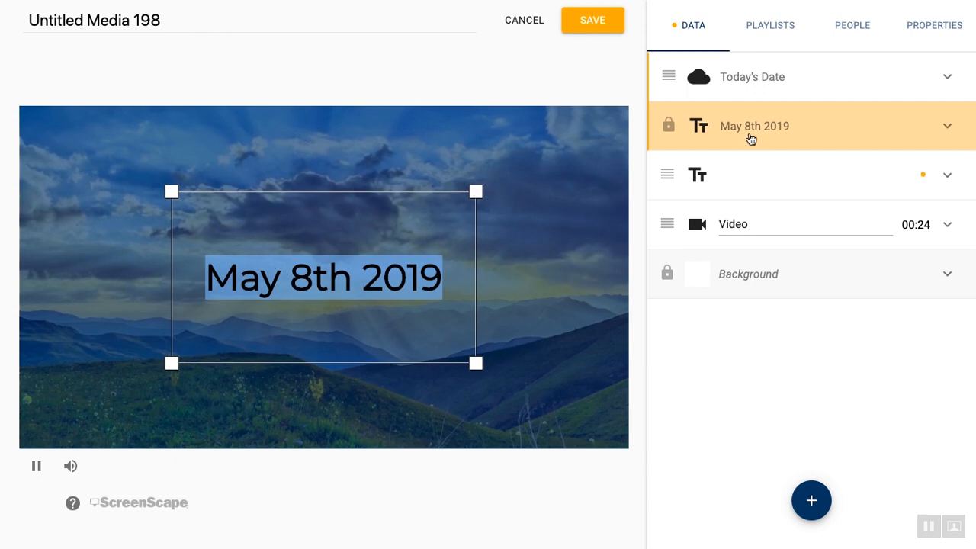
mouse_move(811, 126)
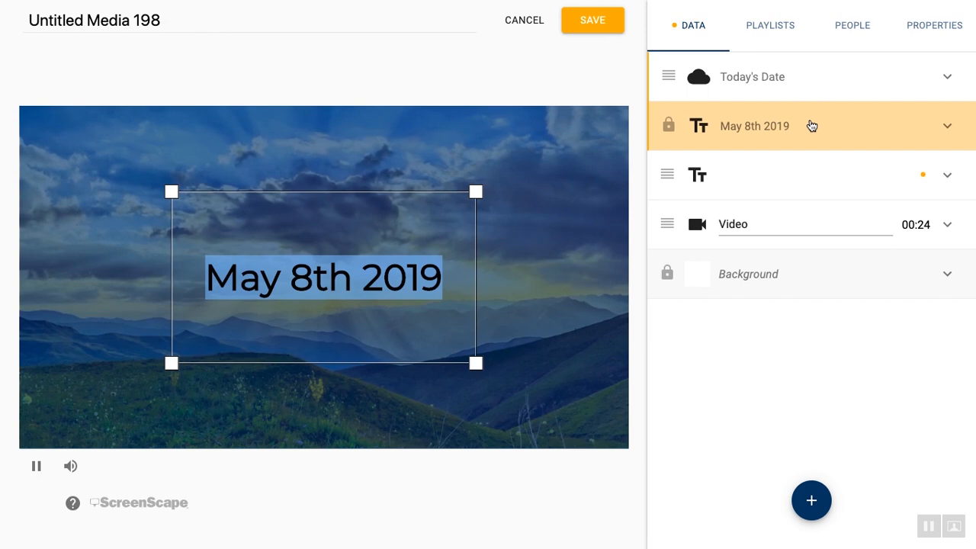
mouse_move(969, 129)
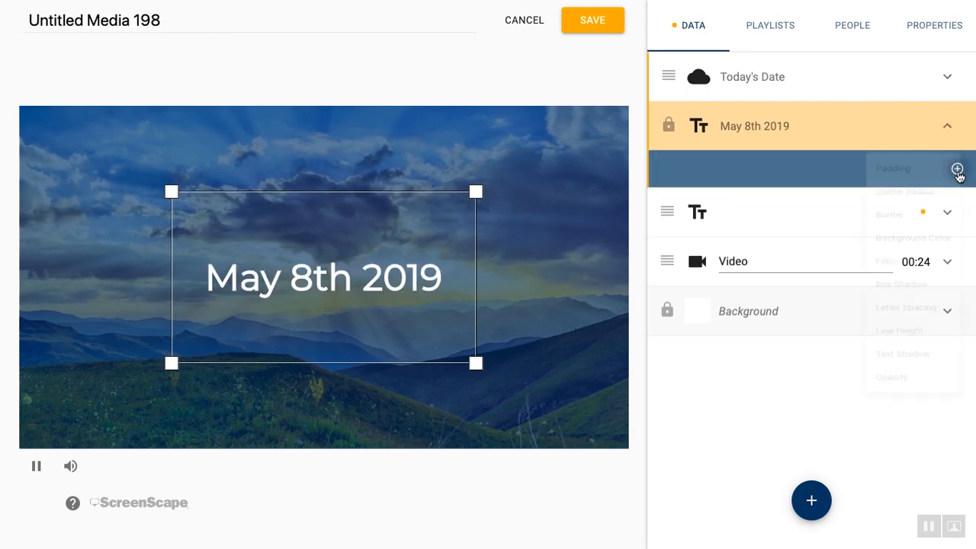
- Give the date text a blue background colour and a 4 px white border
left_click(958, 169)
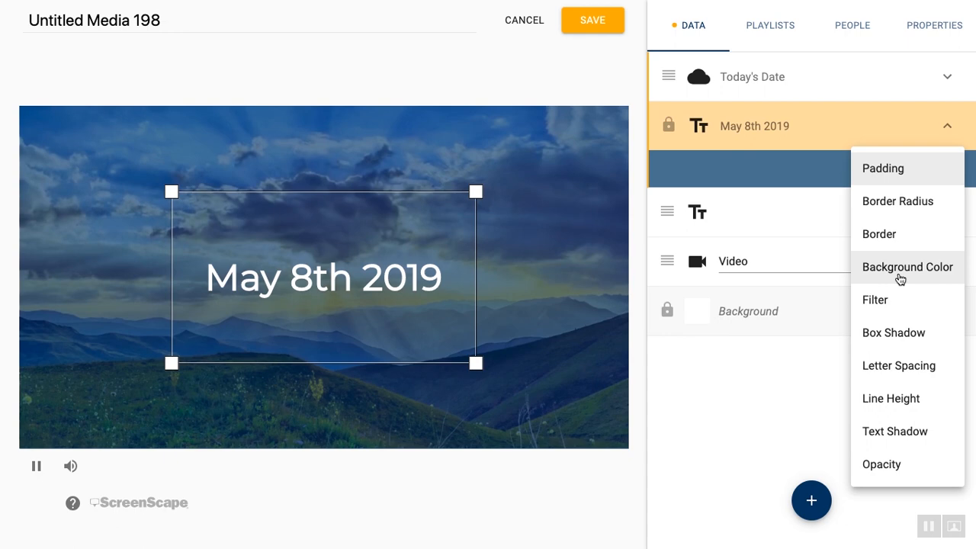
mouse_move(900, 282)
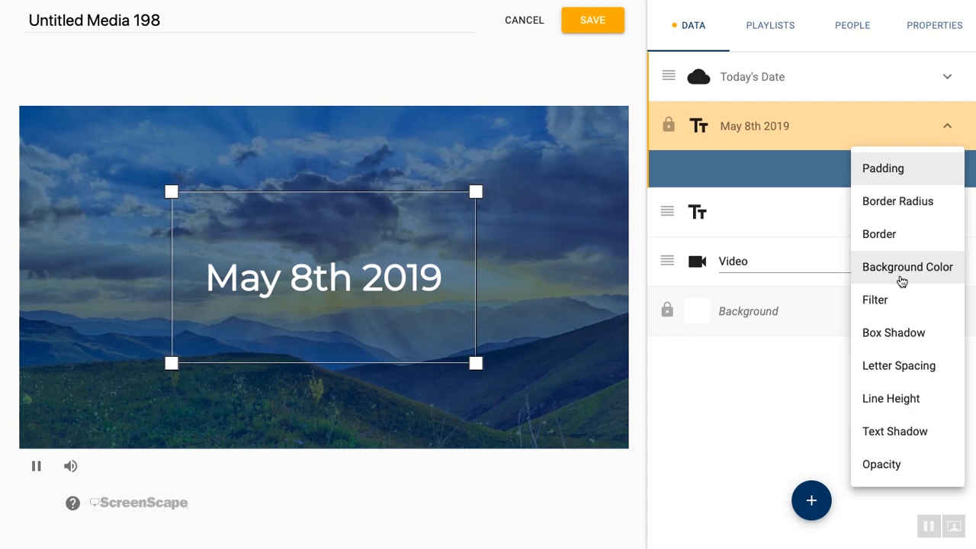
left_click(908, 267)
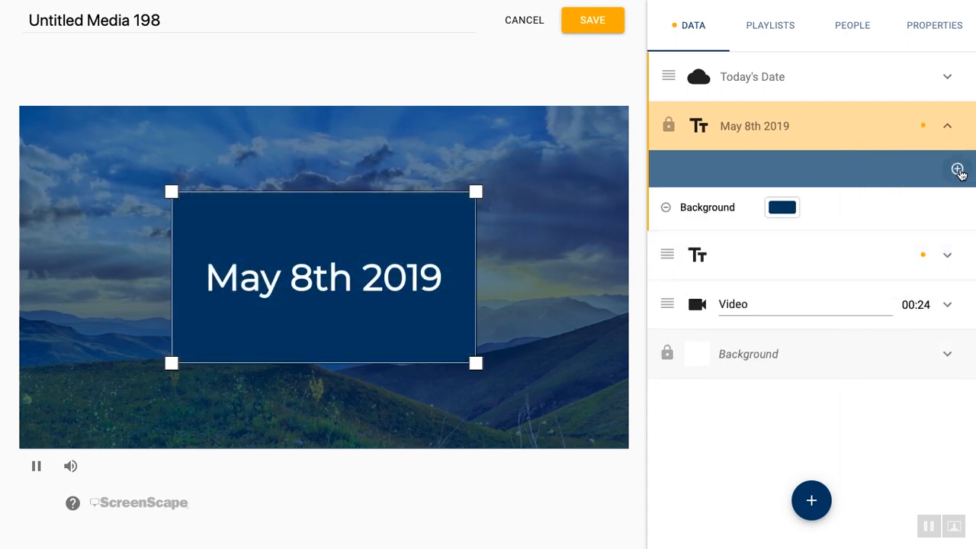
left_click(781, 260)
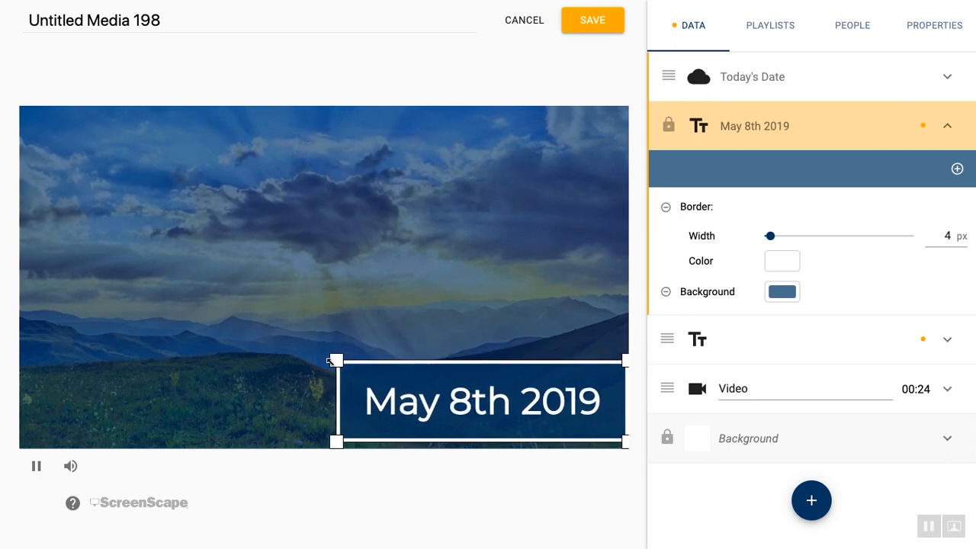
- Move the date box to the middle of the video and show the Today's Date app options
double_click(473, 402)
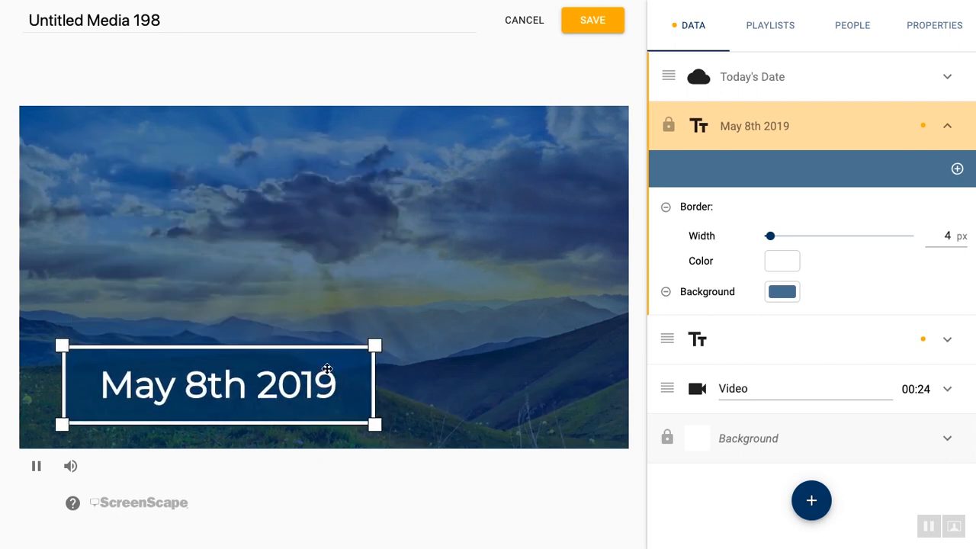
left_click_drag(219, 385, 332, 254)
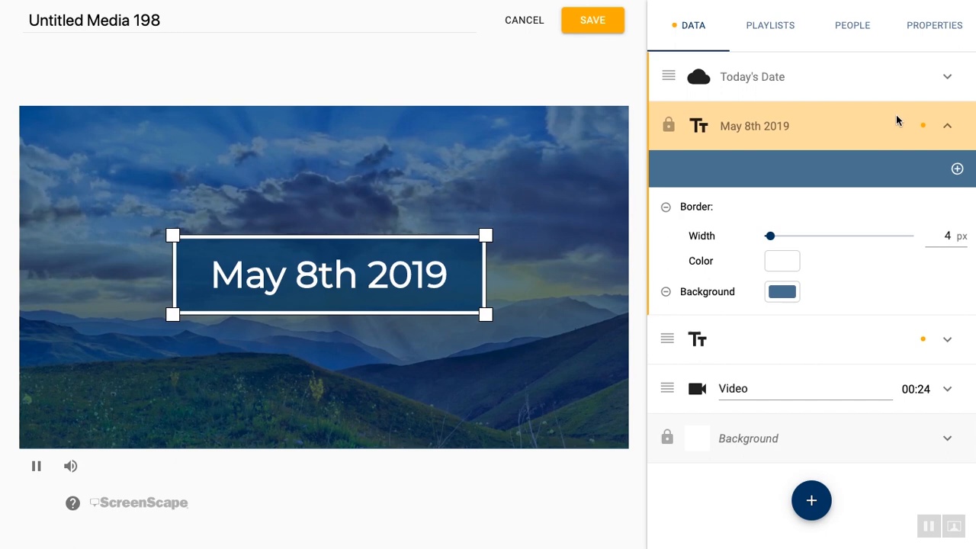
left_click(948, 76)
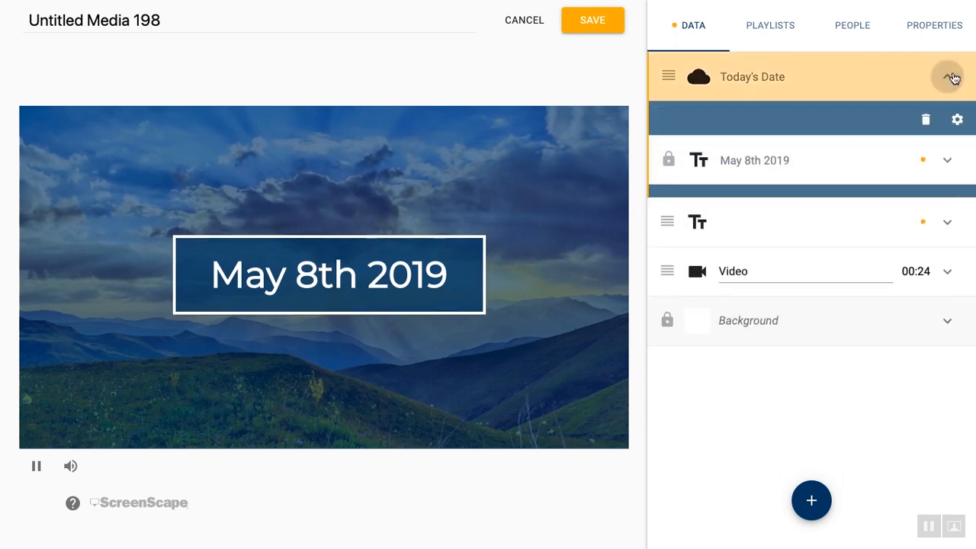
- Remove the Today's Date app and add a Current Time layer showing 2:03 PM
left_click(948, 77)
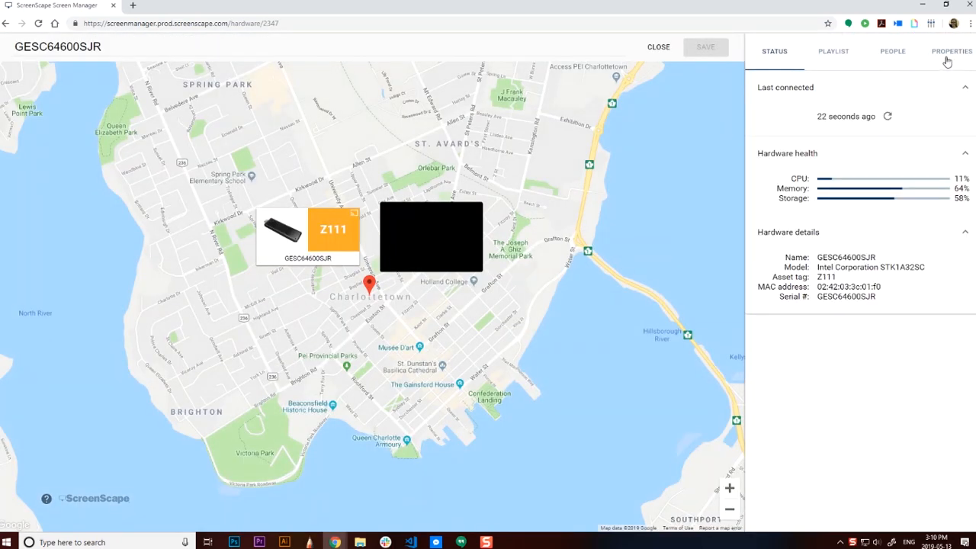
left_click(951, 51)
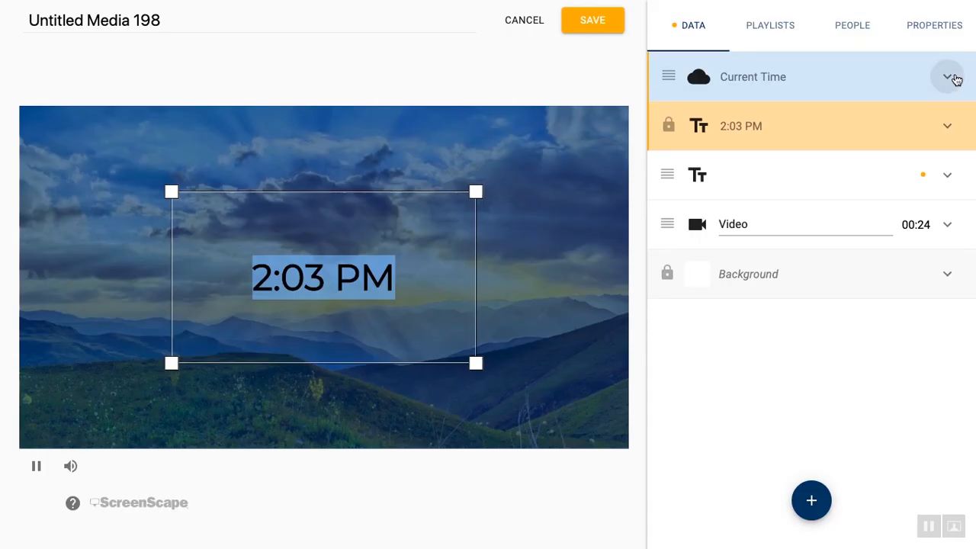
- Set the Current Time format to the 2:00 p.m. style and save it
left_click(948, 76)
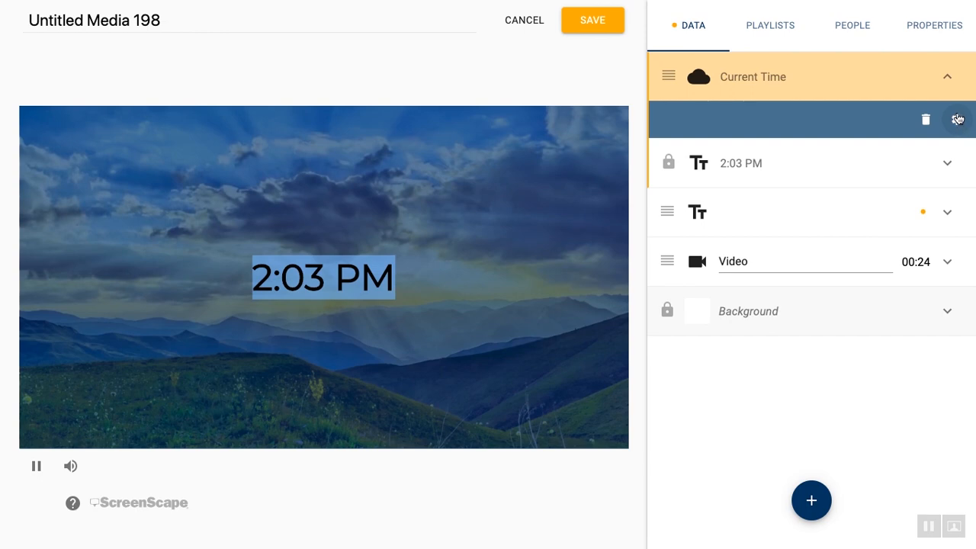
left_click(956, 119)
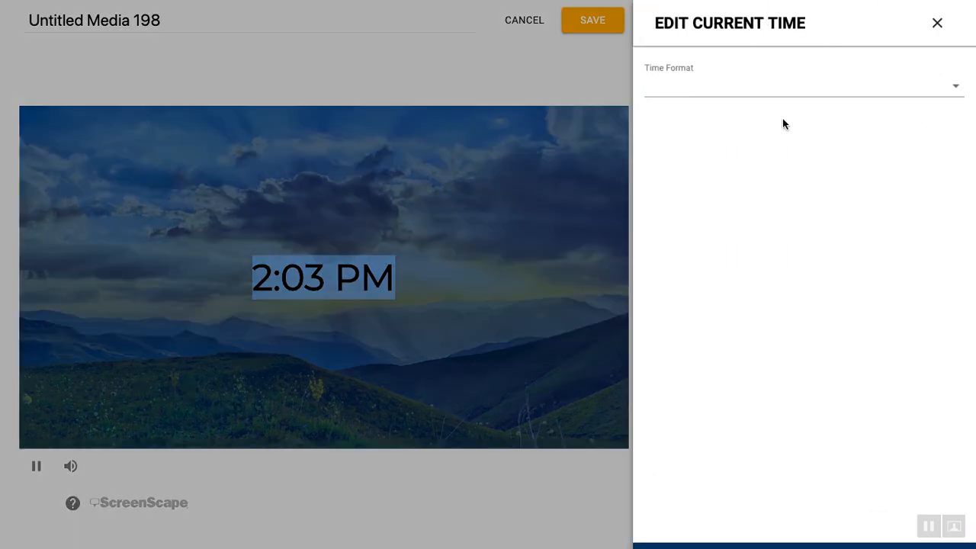
left_click(803, 84)
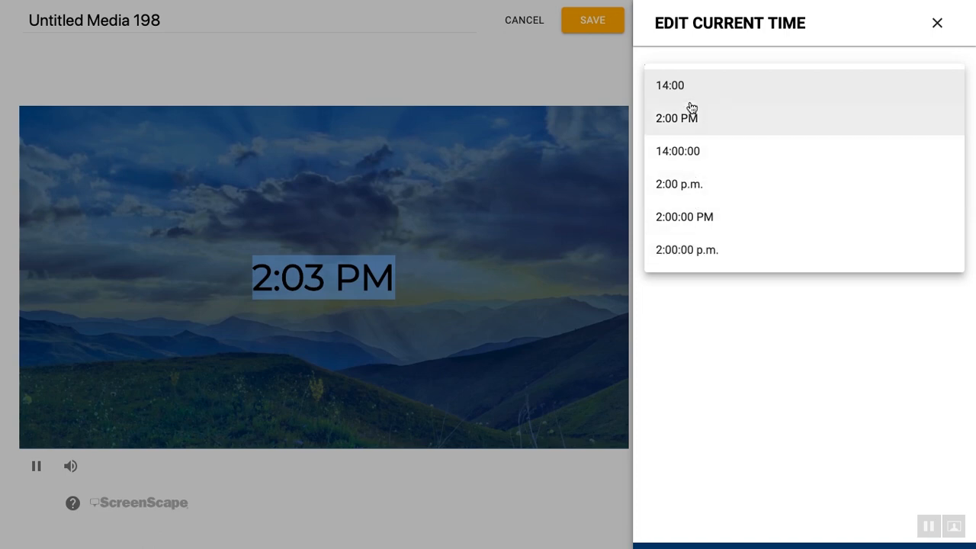
mouse_move(686, 157)
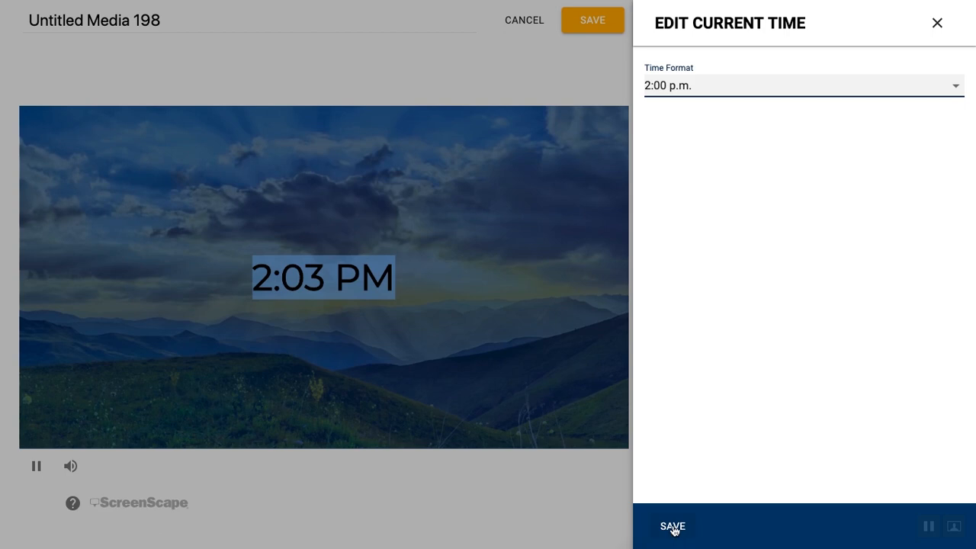
left_click(671, 526)
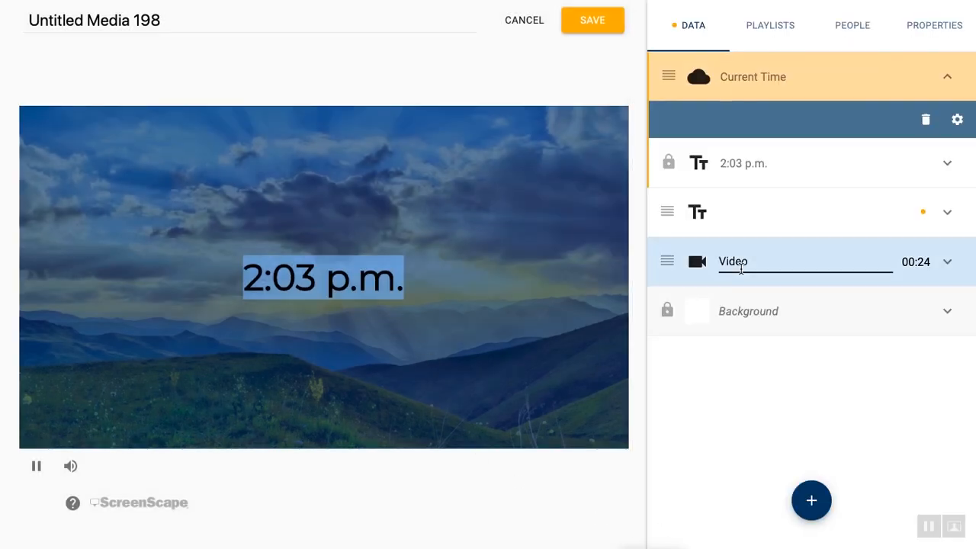
- Add a black text shadow with 6 px blur to the time and enlarge its box
left_click(743, 163)
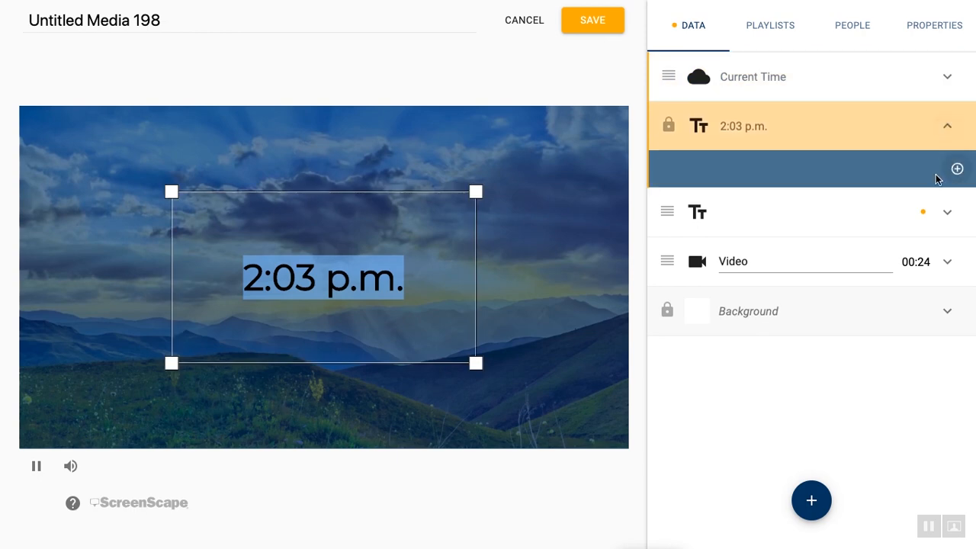
left_click(957, 169)
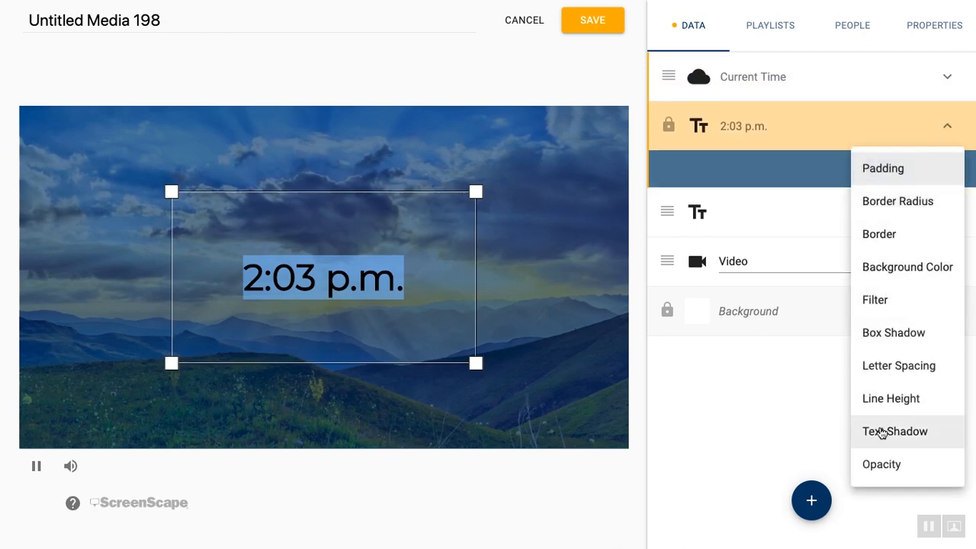
left_click(894, 431)
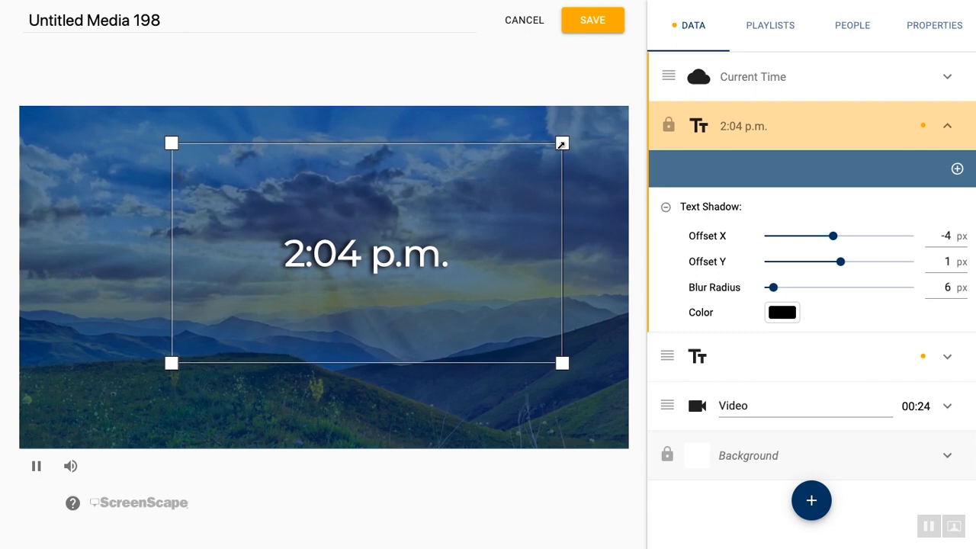
left_click_drag(562, 142, 528, 168)
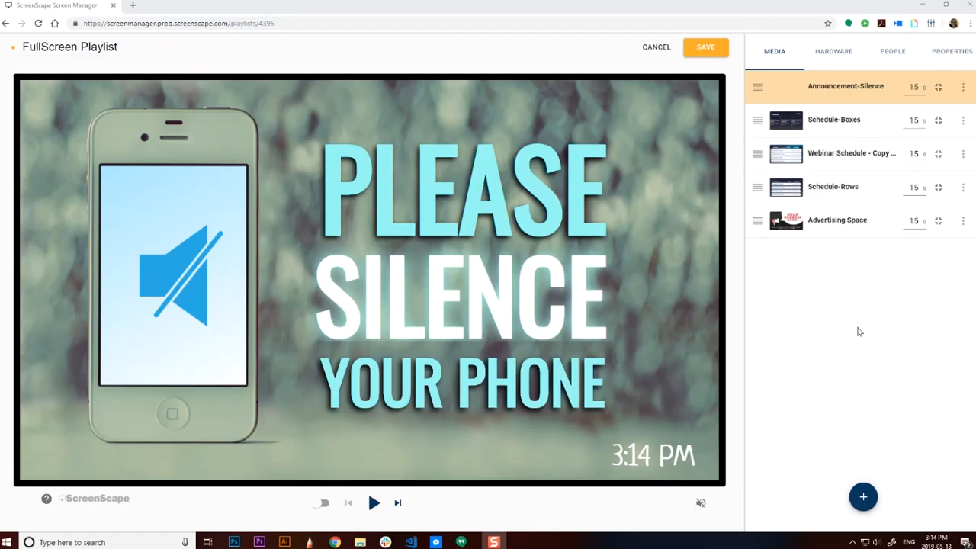
- Show the playlist's Properties with the FullScreen layout expanded as the chosen option
left_click(951, 51)
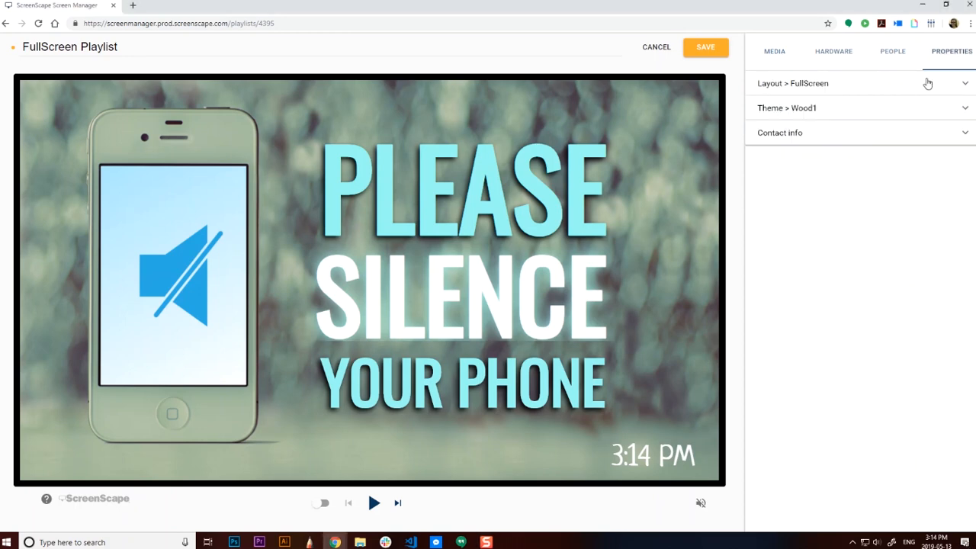
left_click(861, 83)
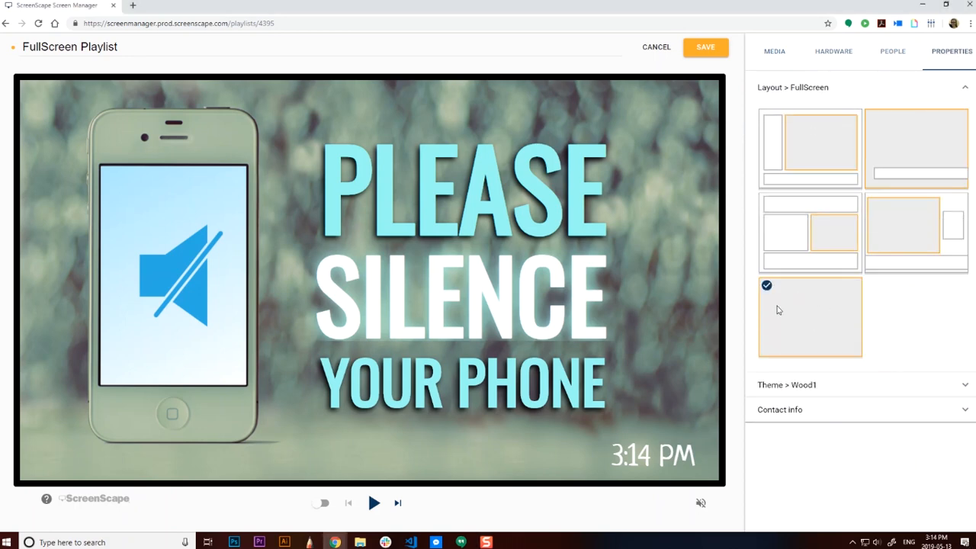
mouse_move(677, 443)
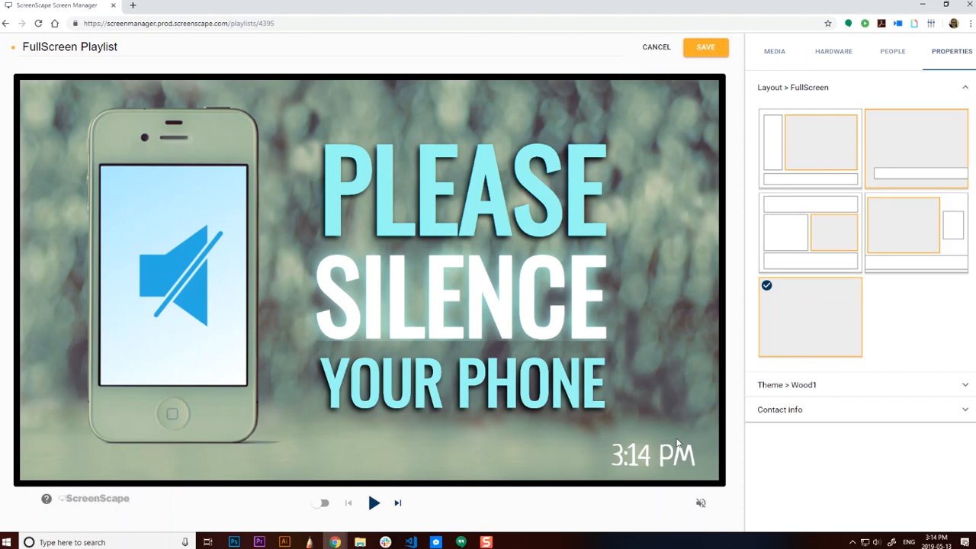
mouse_move(724, 238)
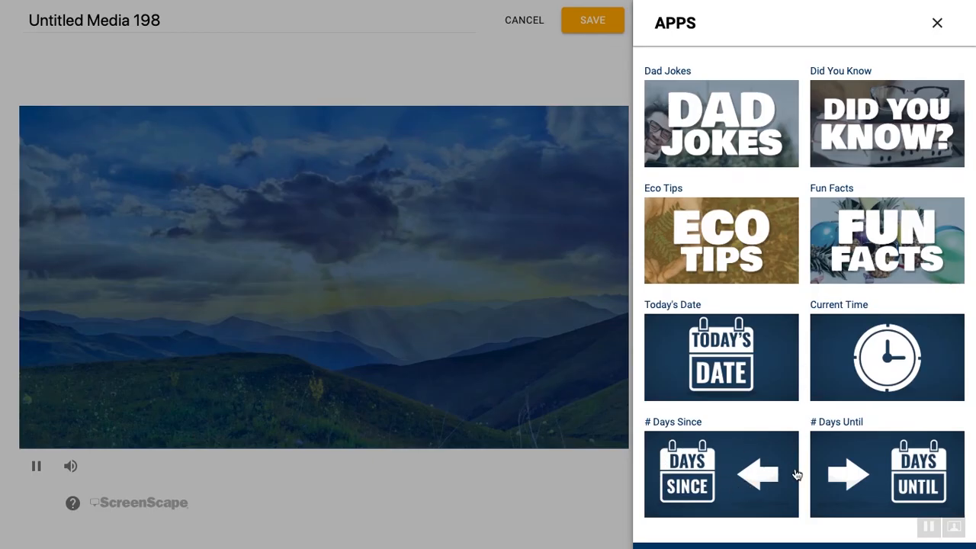
- Add a # Days Since counter dated 4 February 2019 (showing 93), then remove it
left_click(937, 22)
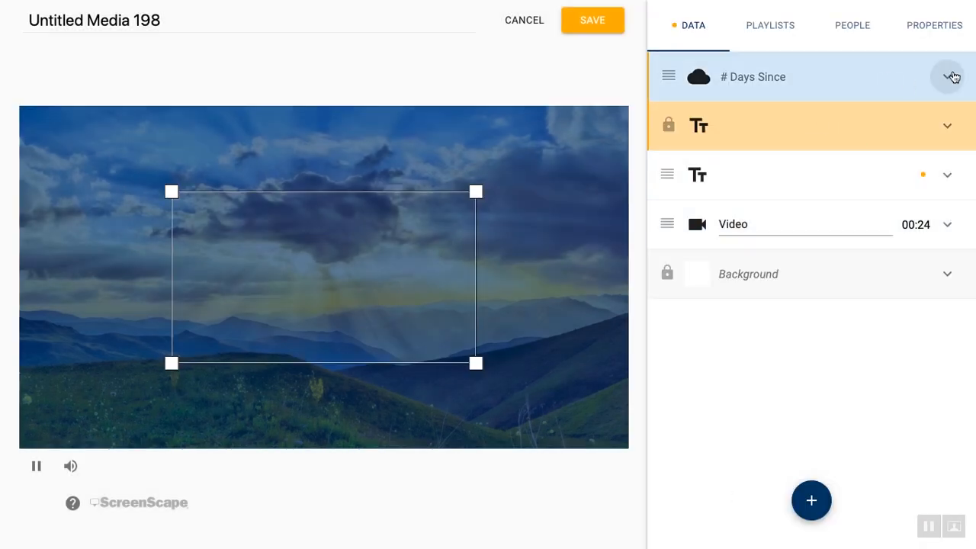
left_click(948, 75)
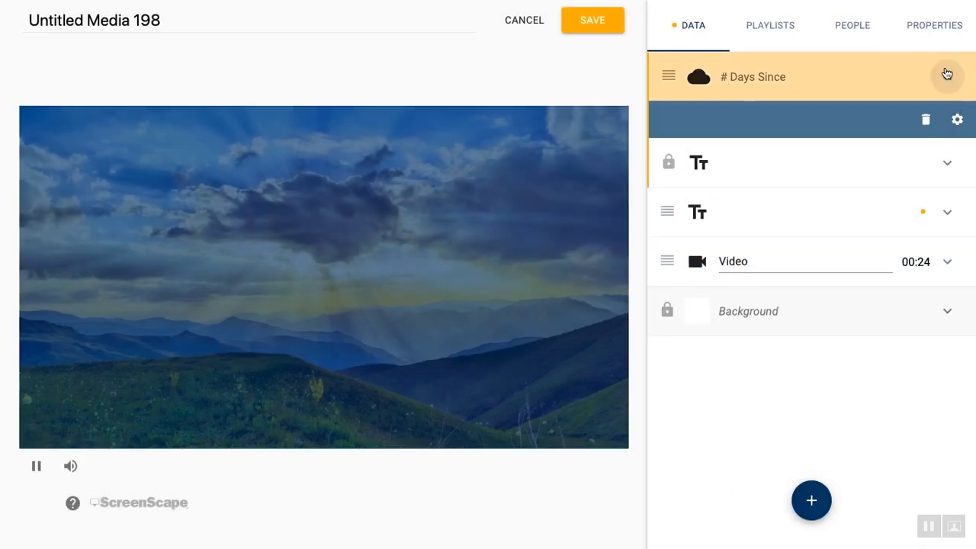
left_click(947, 74)
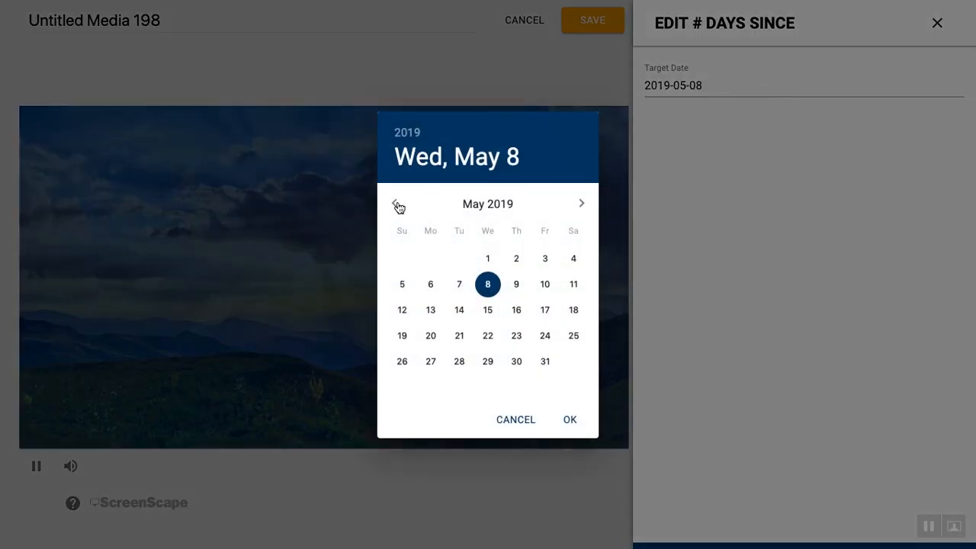
left_click(395, 203)
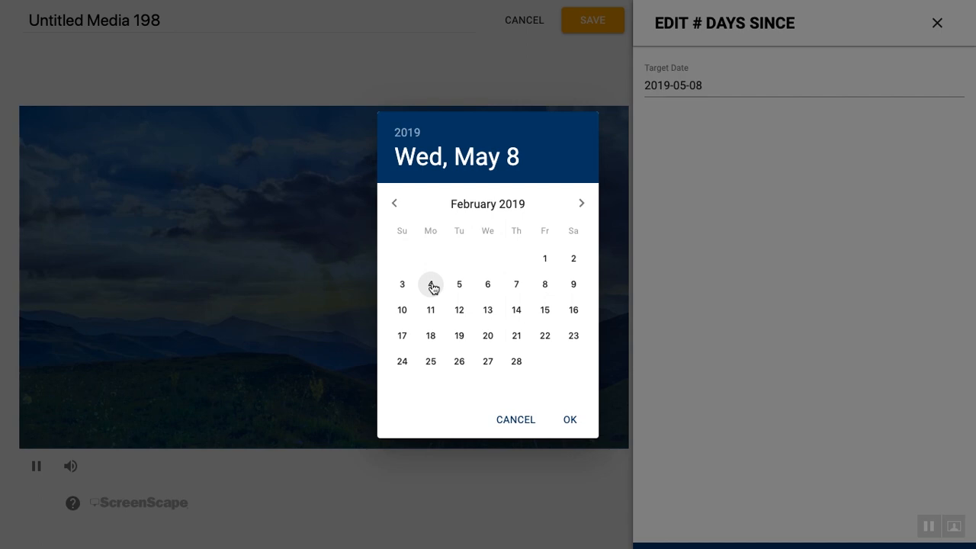
left_click(431, 285)
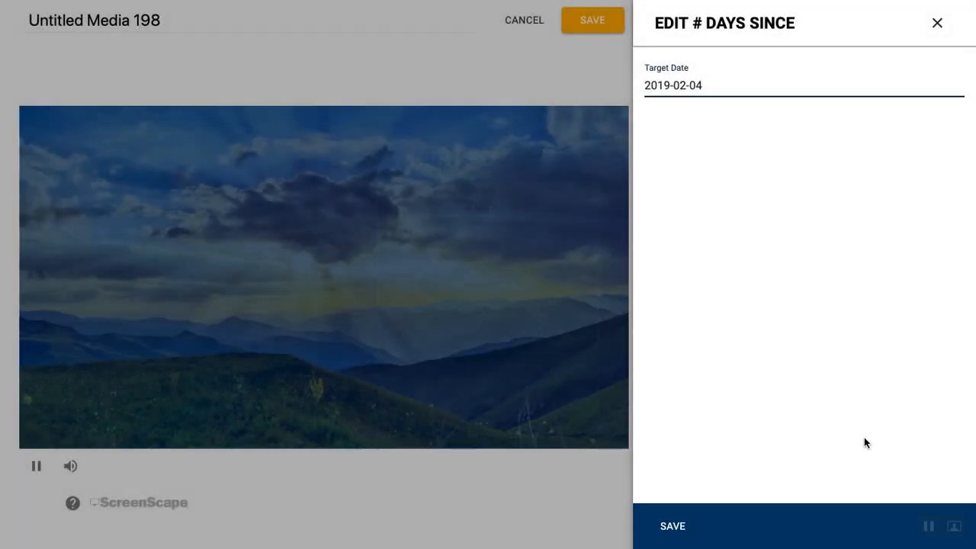
left_click(937, 23)
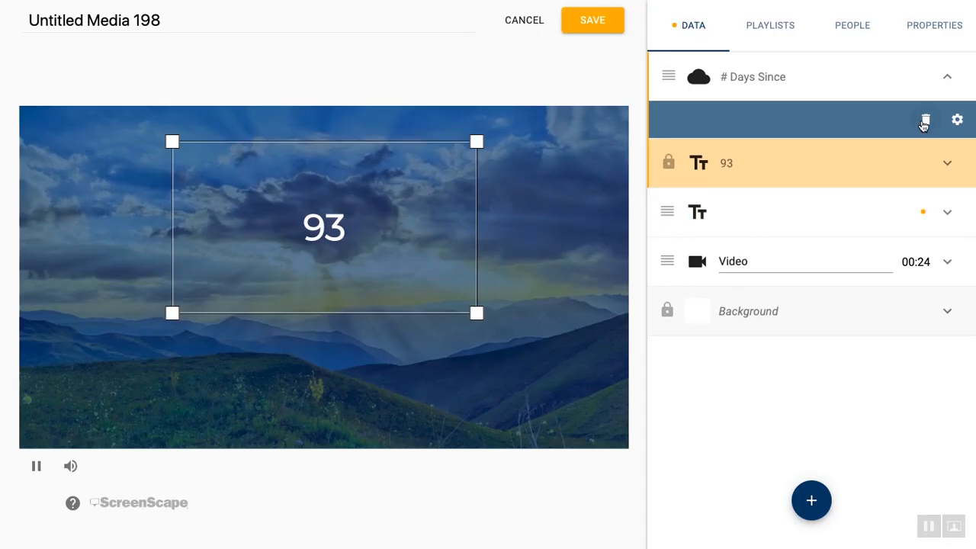
left_click(924, 120)
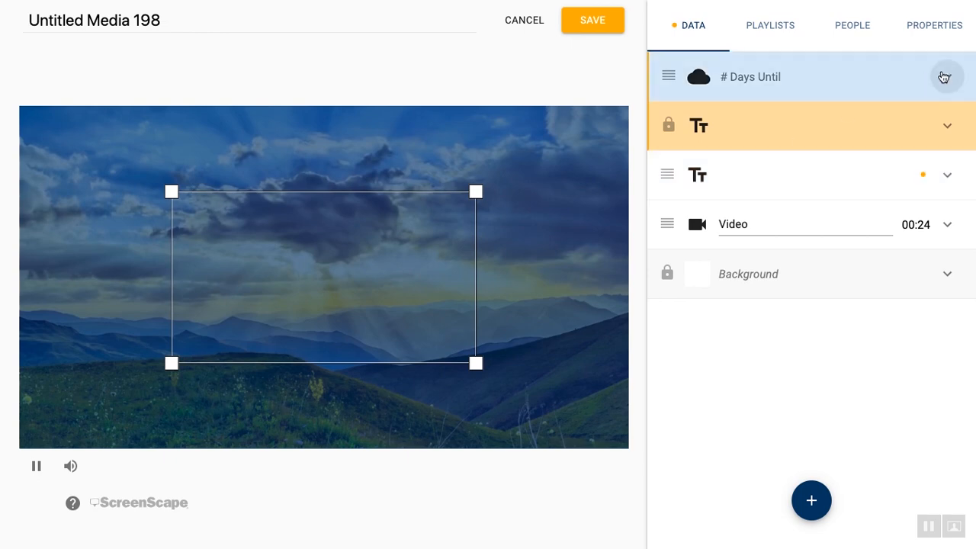
- Set the # Days Until counter's target date so it shows 231
left_click(945, 77)
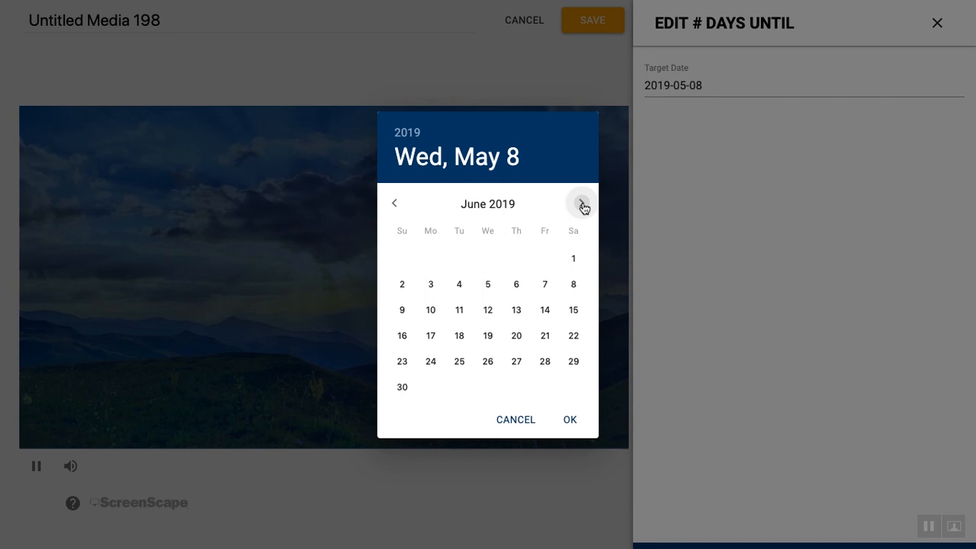
left_click(583, 203)
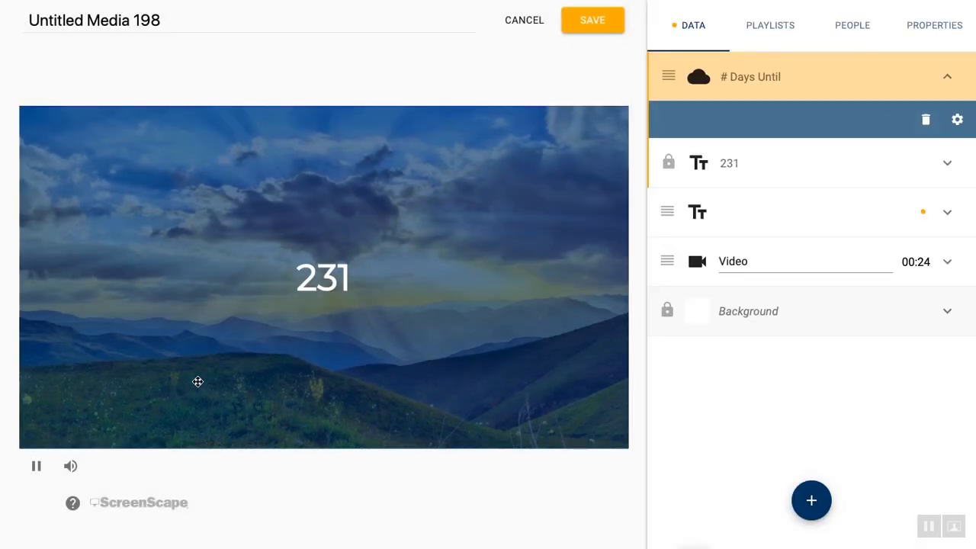
mouse_move(319, 293)
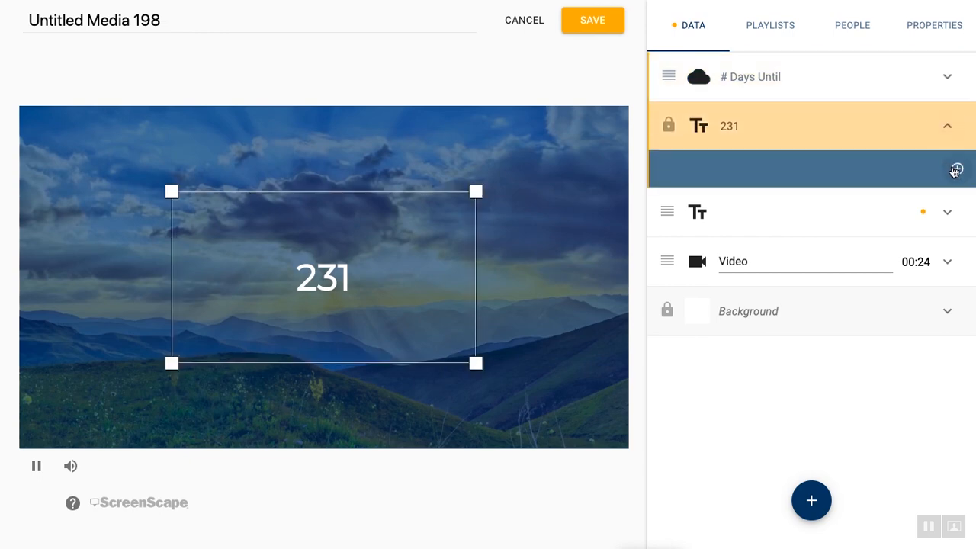
- Give the 231 text a dark blue background colour
left_click(956, 168)
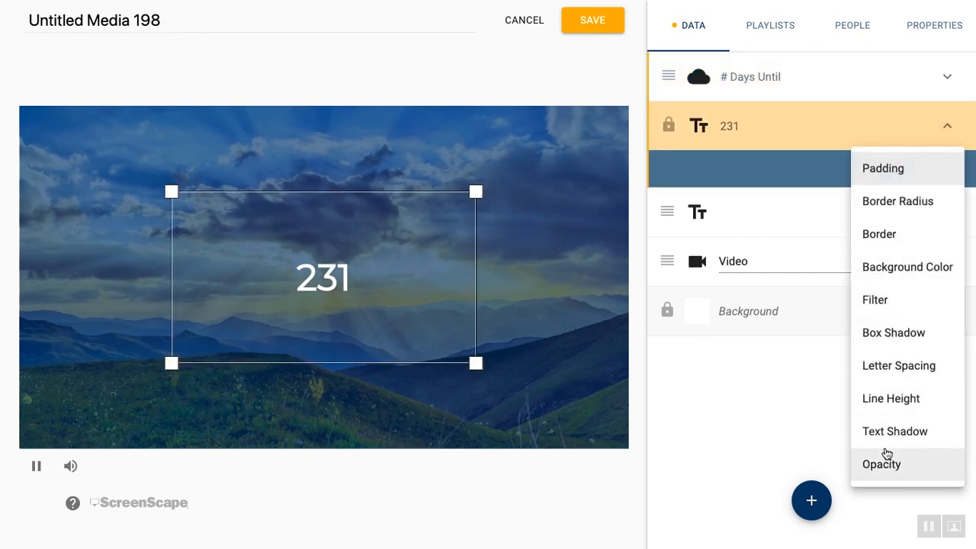
left_click(907, 266)
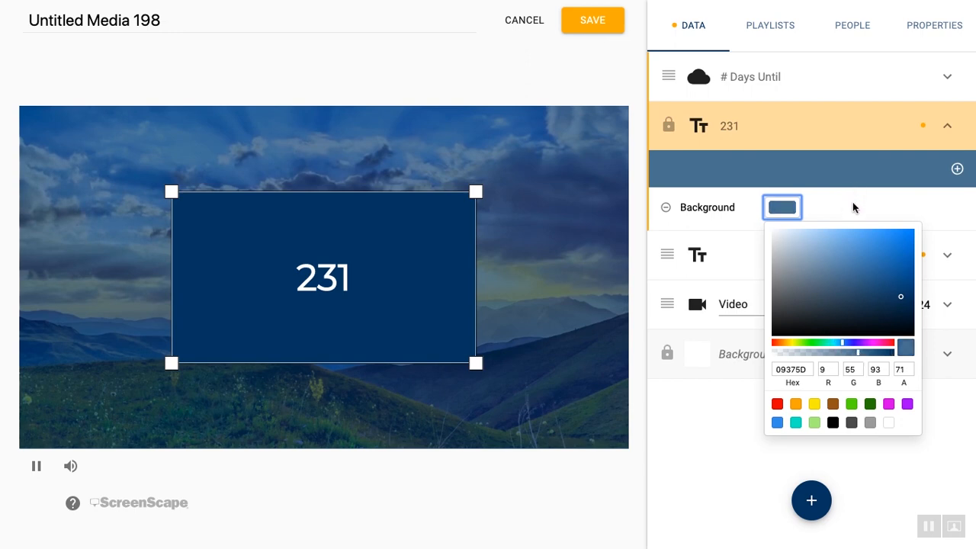
left_click(956, 168)
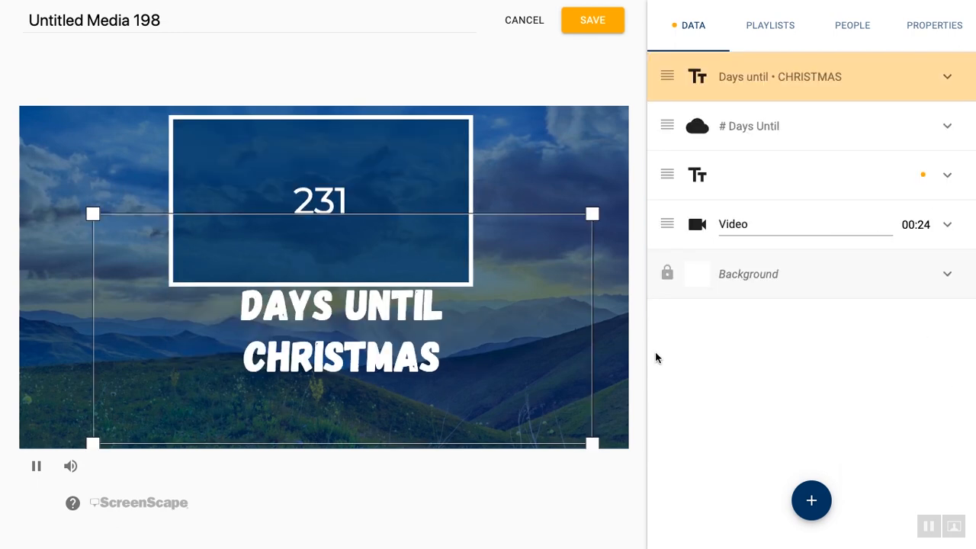
- Overwrite CHRISTMAS in the caption with END OF QUARTER
double_click(340, 356)
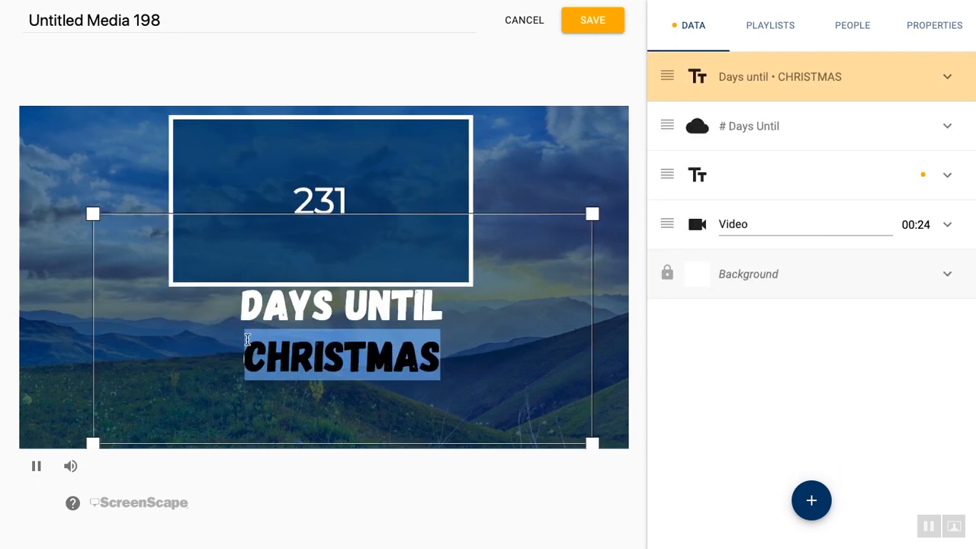
type("END OF QUARTER")
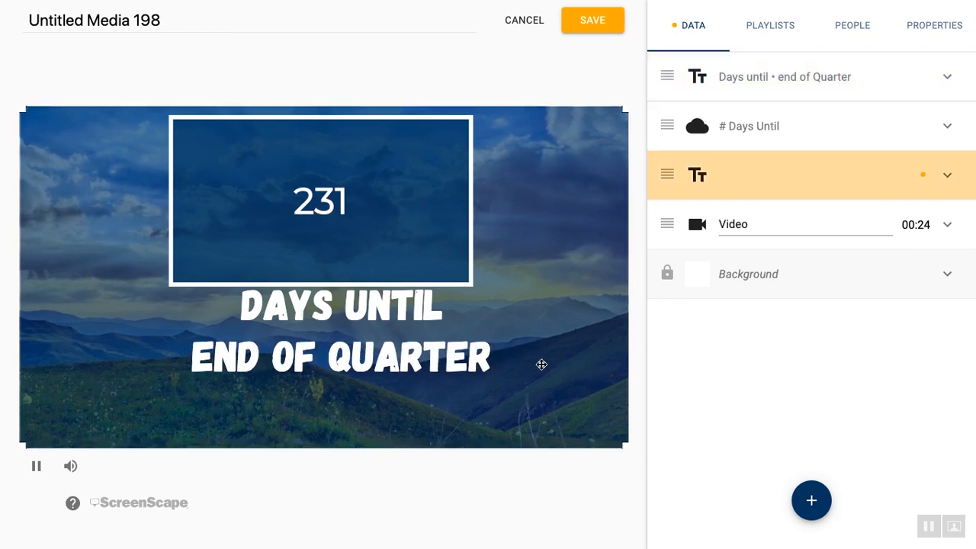
left_click(784, 77)
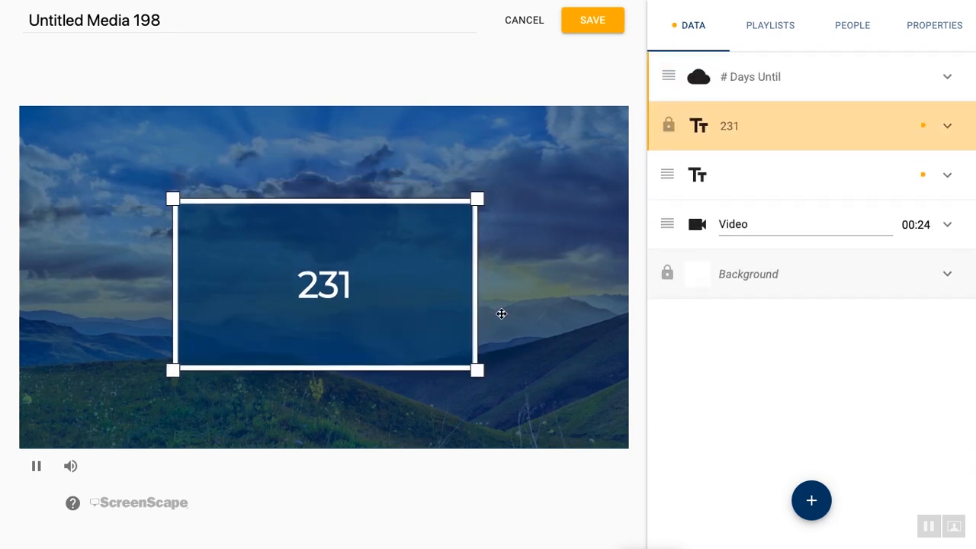
mouse_move(724, 375)
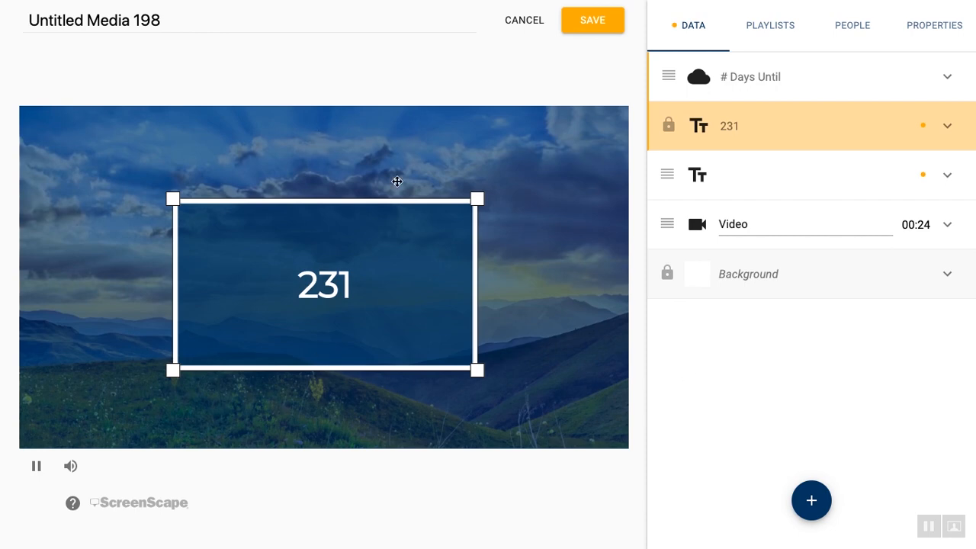
mouse_move(370, 262)
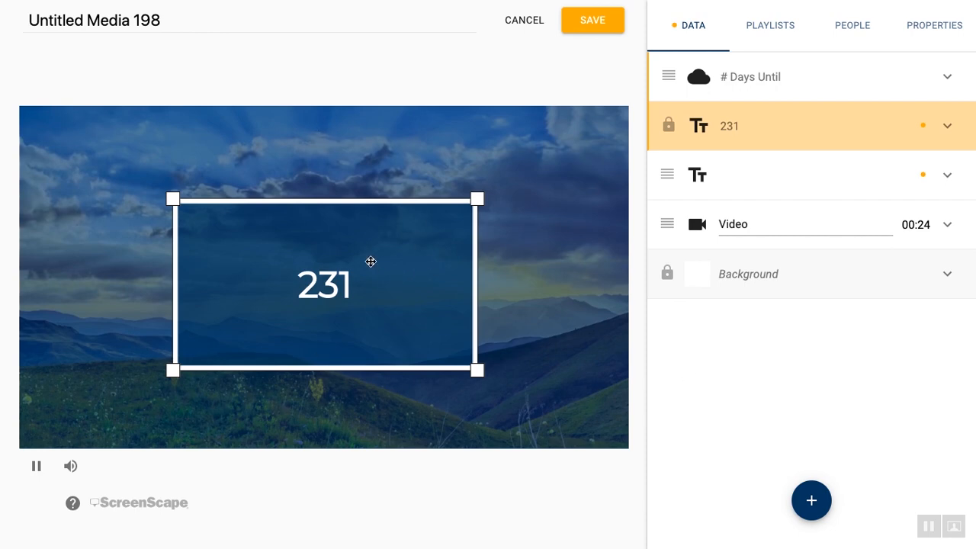
mouse_move(414, 87)
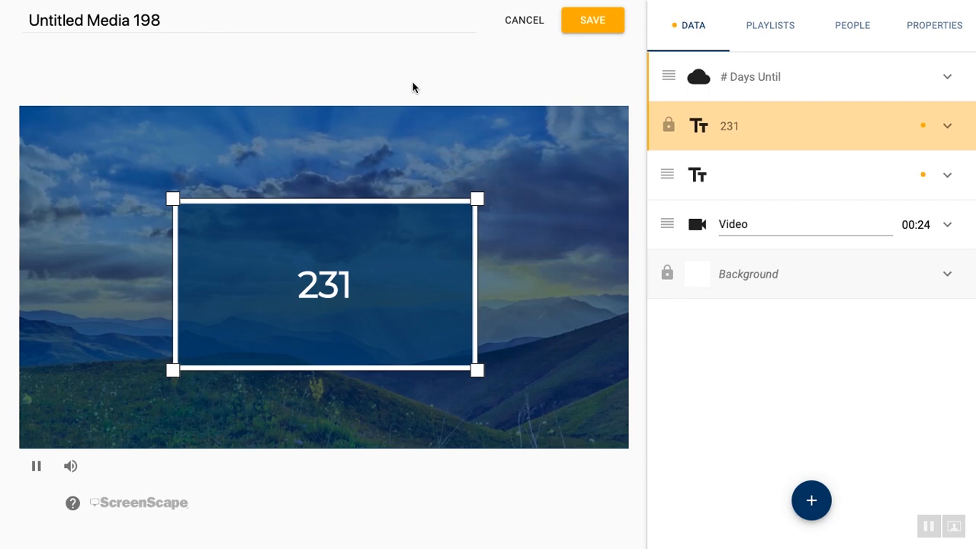